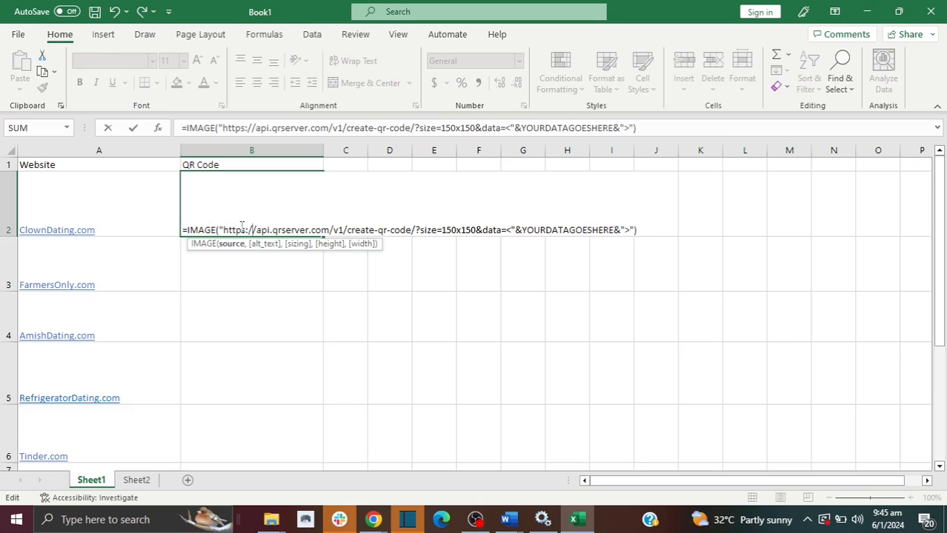
mouse_move(238, 230)
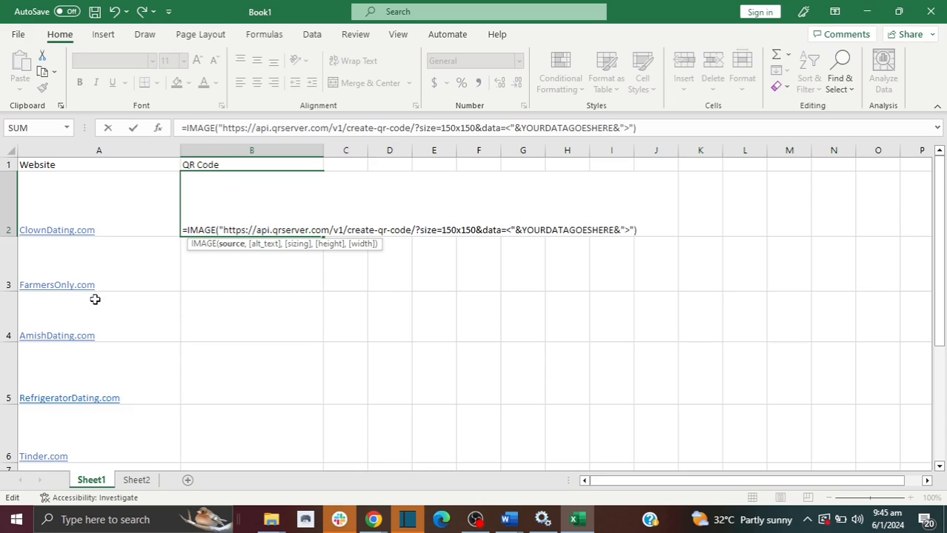
mouse_move(613, 232)
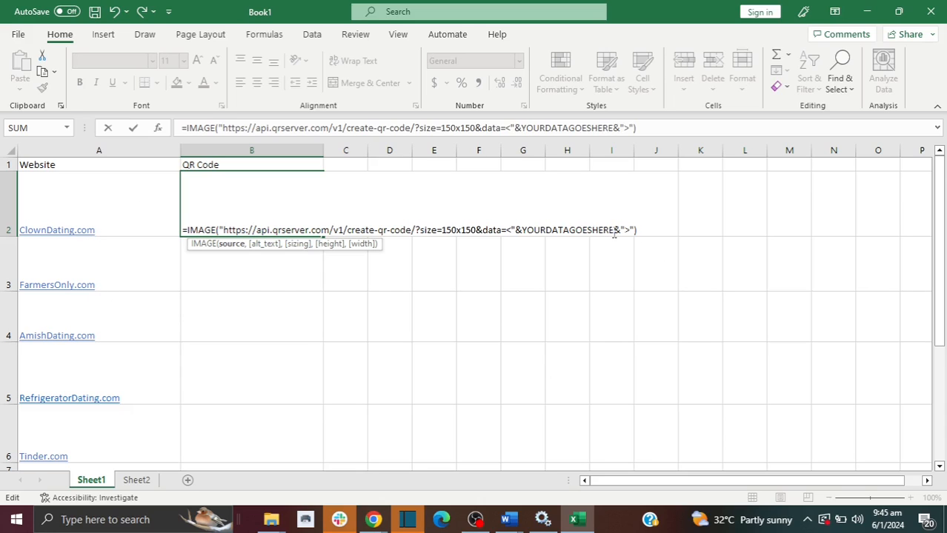
Step: Replace the YOURDATAGOESHERE placeholder in B2's IMAGE formula with A2 and commit it
double_click(568, 230)
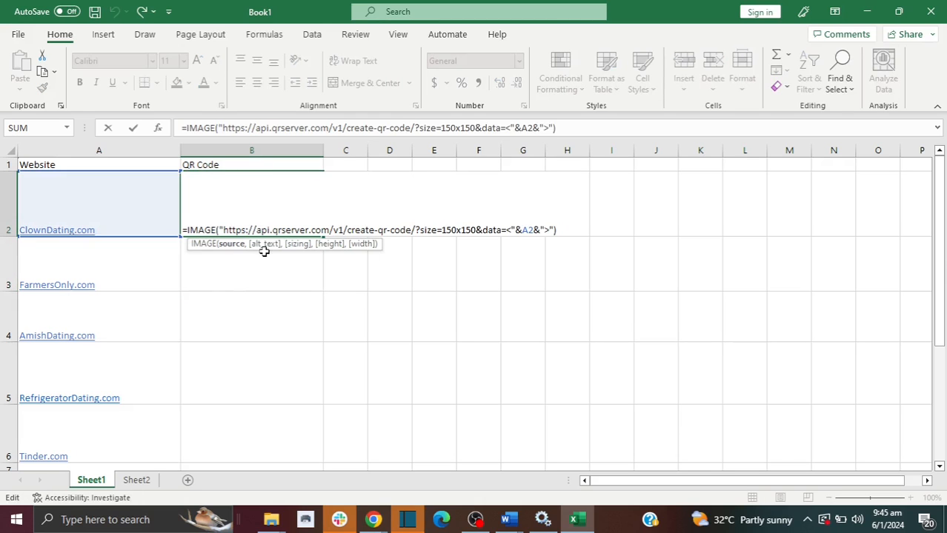
key("enter")
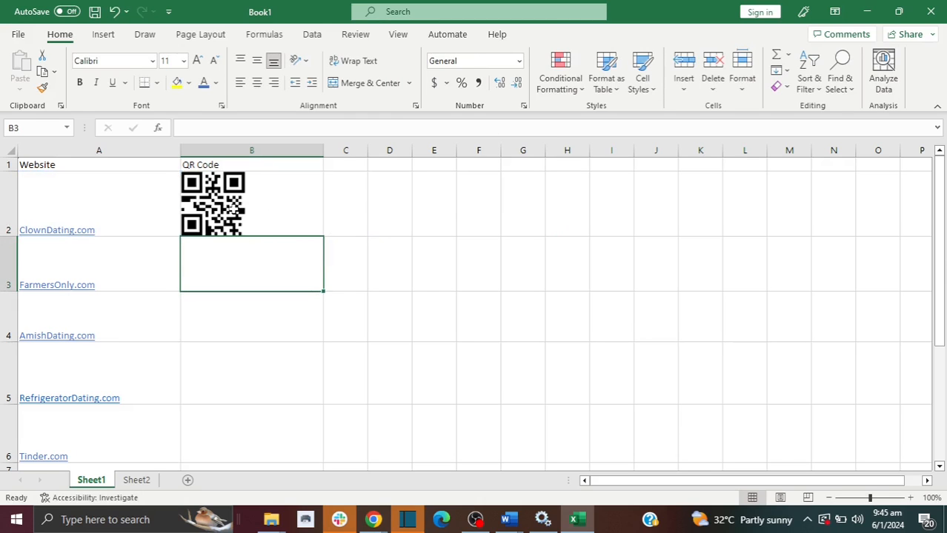
Step: Select B2 and fill its QR code formula down through B6
left_click(251, 203)
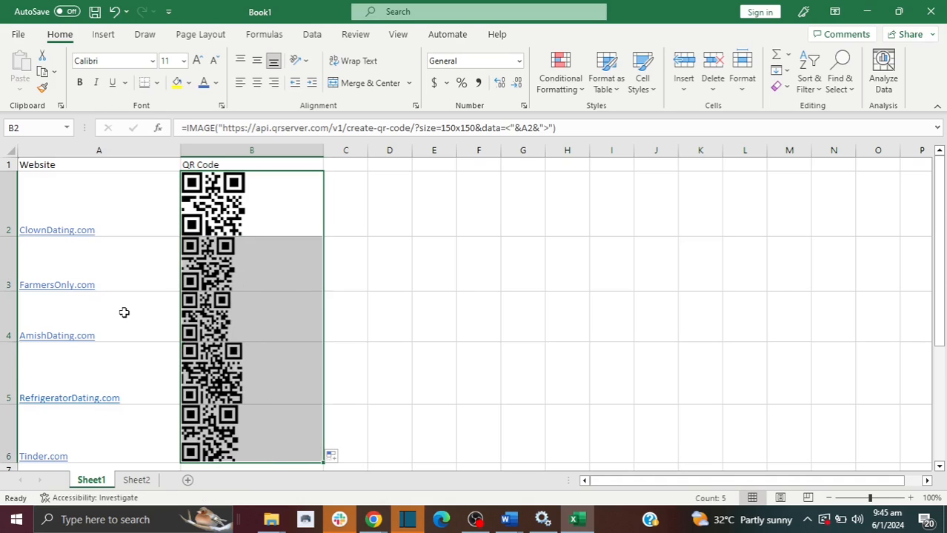
mouse_move(340, 351)
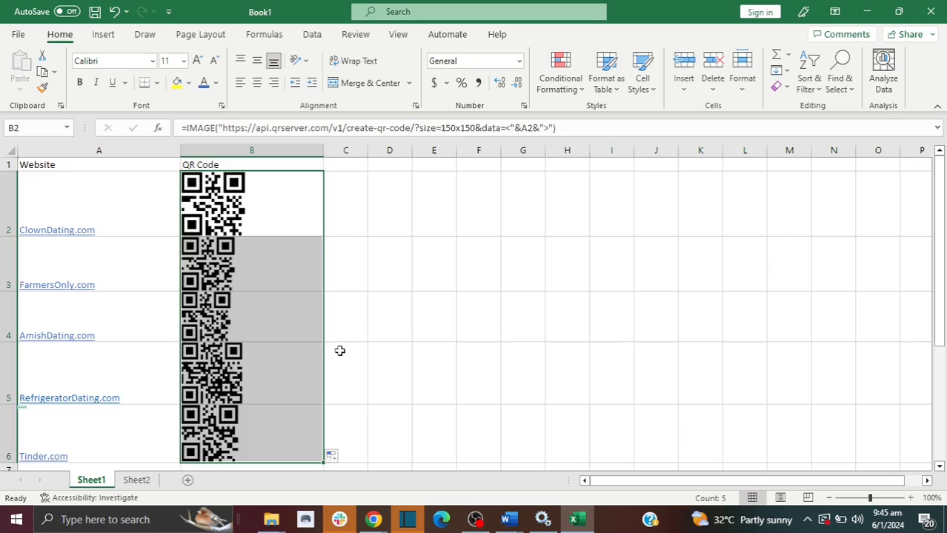
Step: Deselect the QR code cells and follow the ClownDating.com hyperlink in A2
left_click(345, 373)
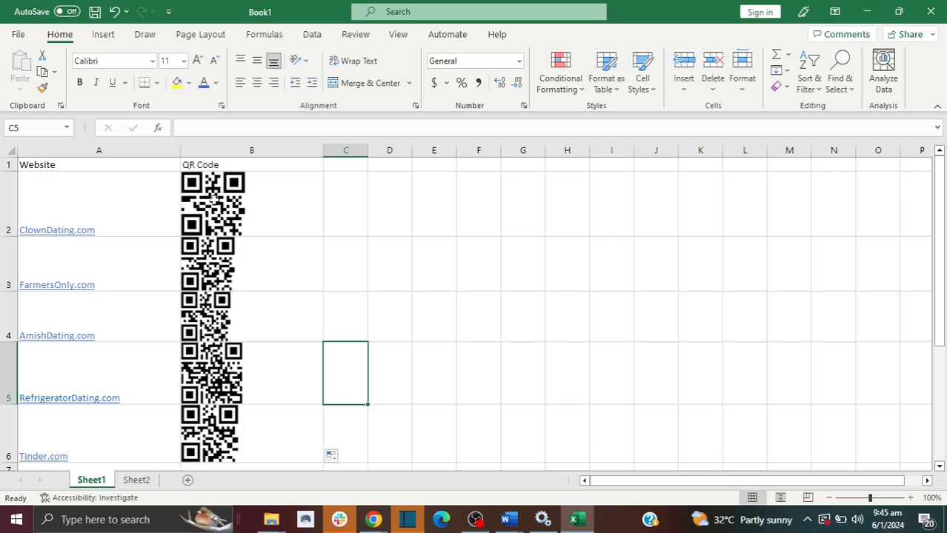
mouse_move(88, 236)
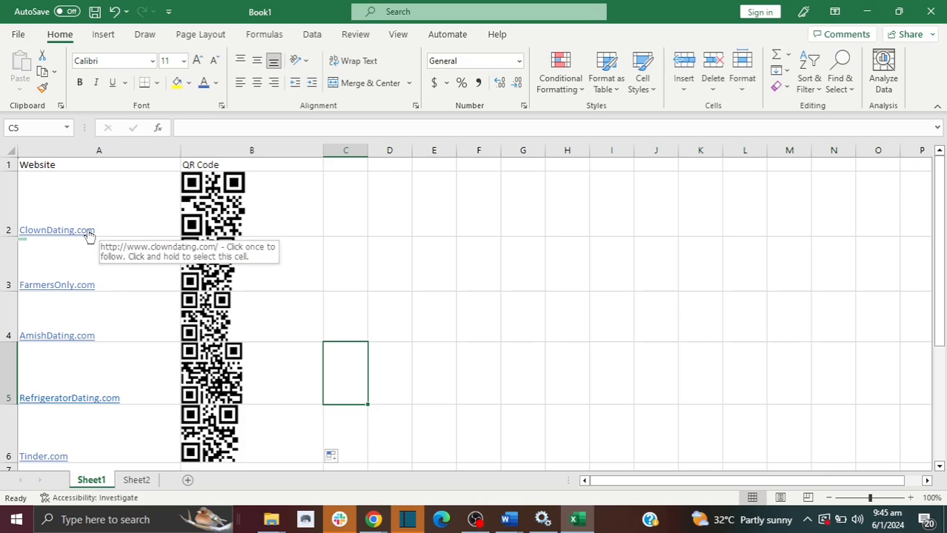
left_click(57, 230)
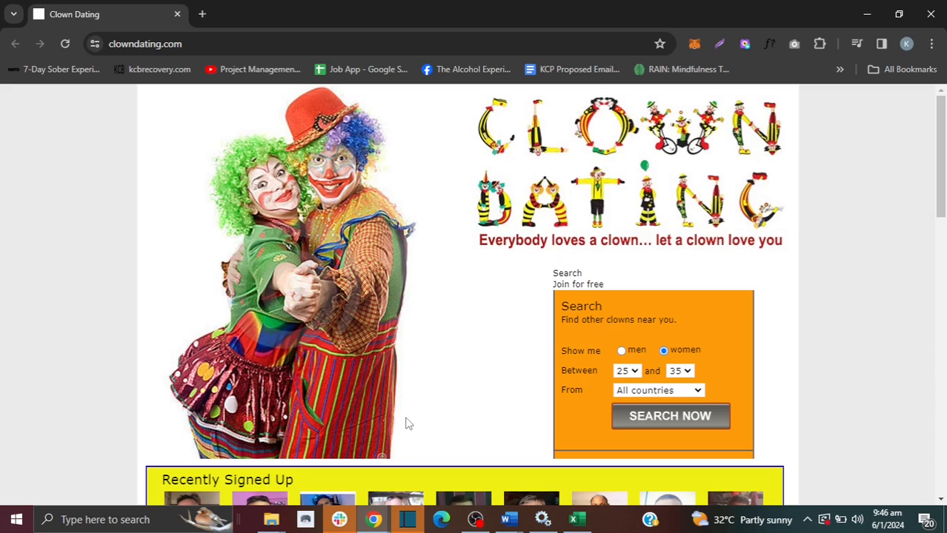